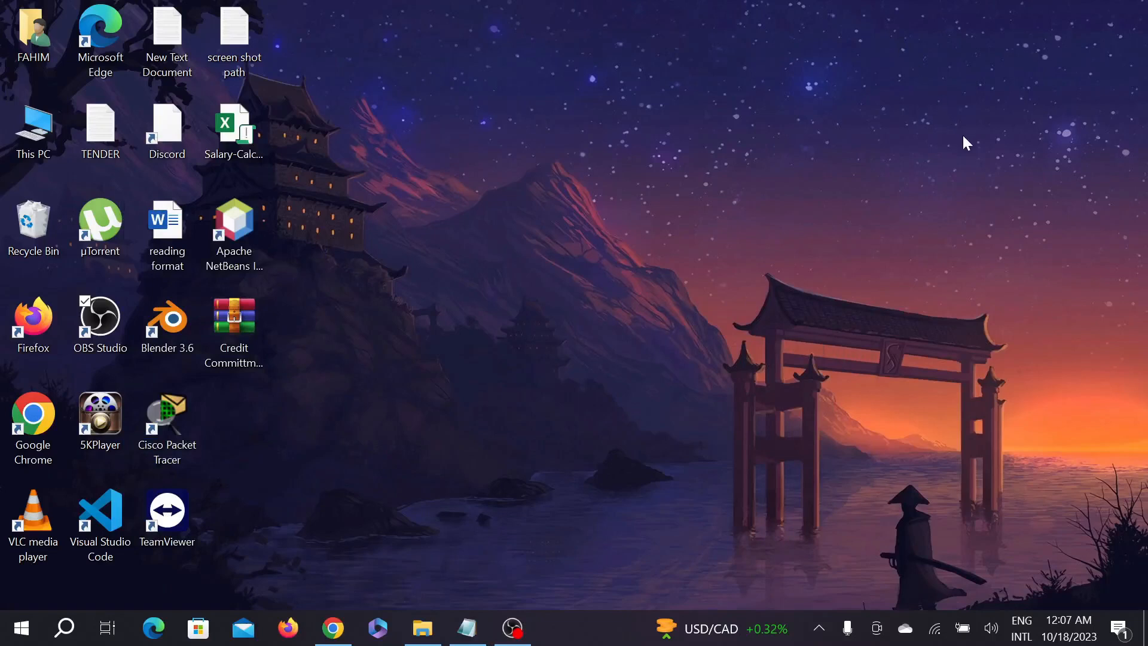
mouse_move(749, 154)
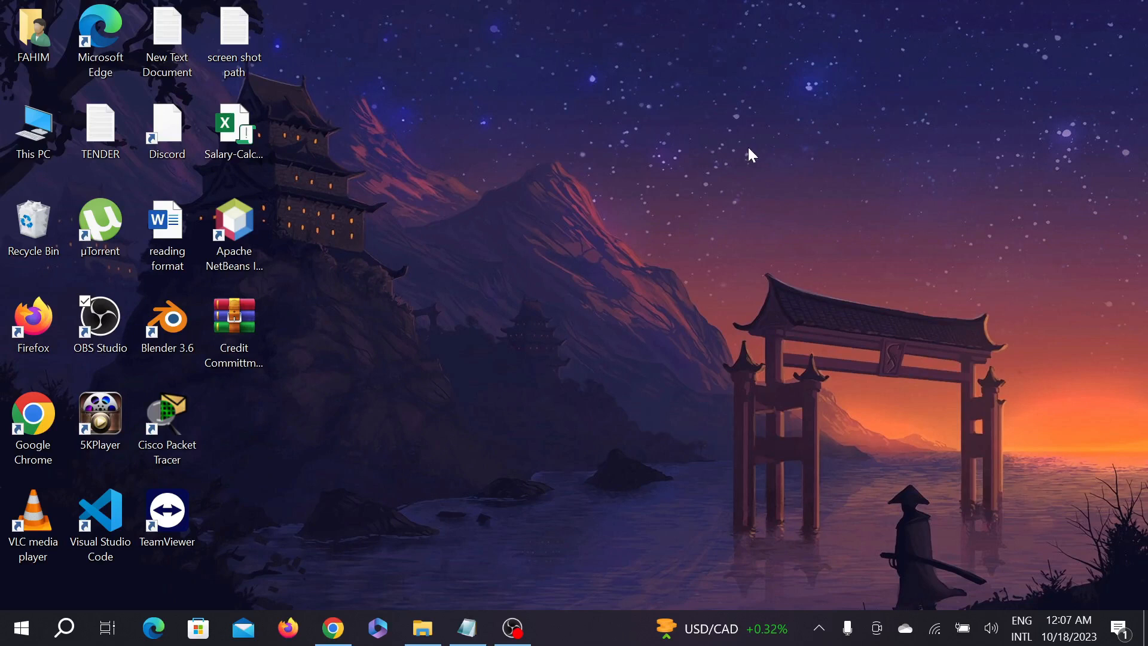
mouse_move(754, 171)
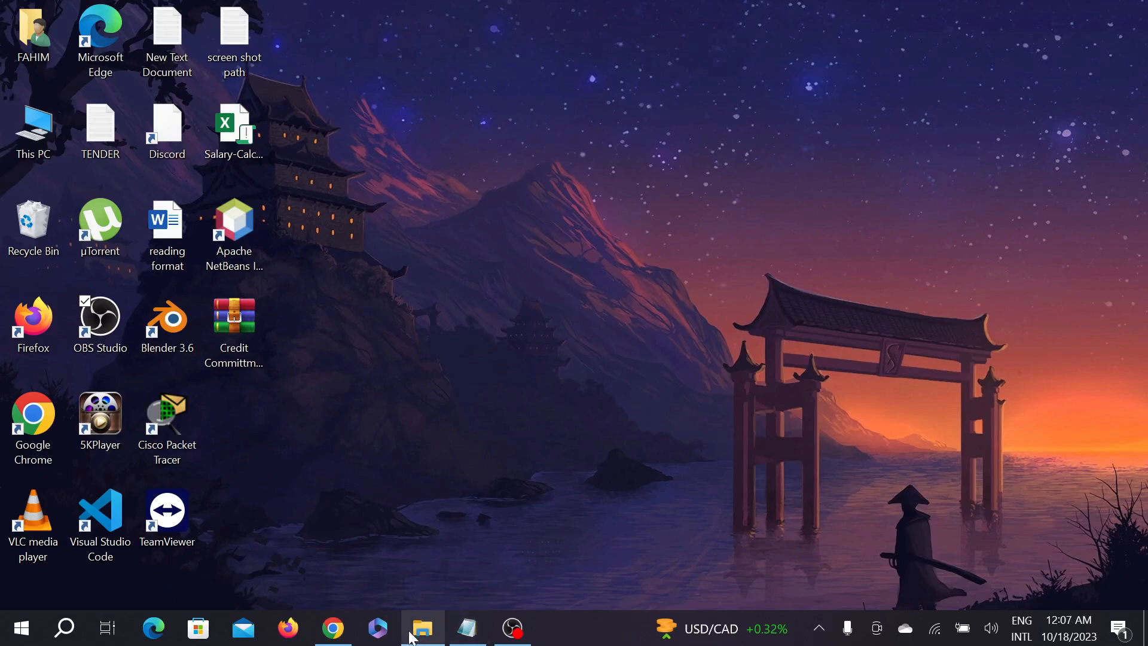
- Search Windows for 're' and launch Registry Editor with administrator rights
click(422, 628)
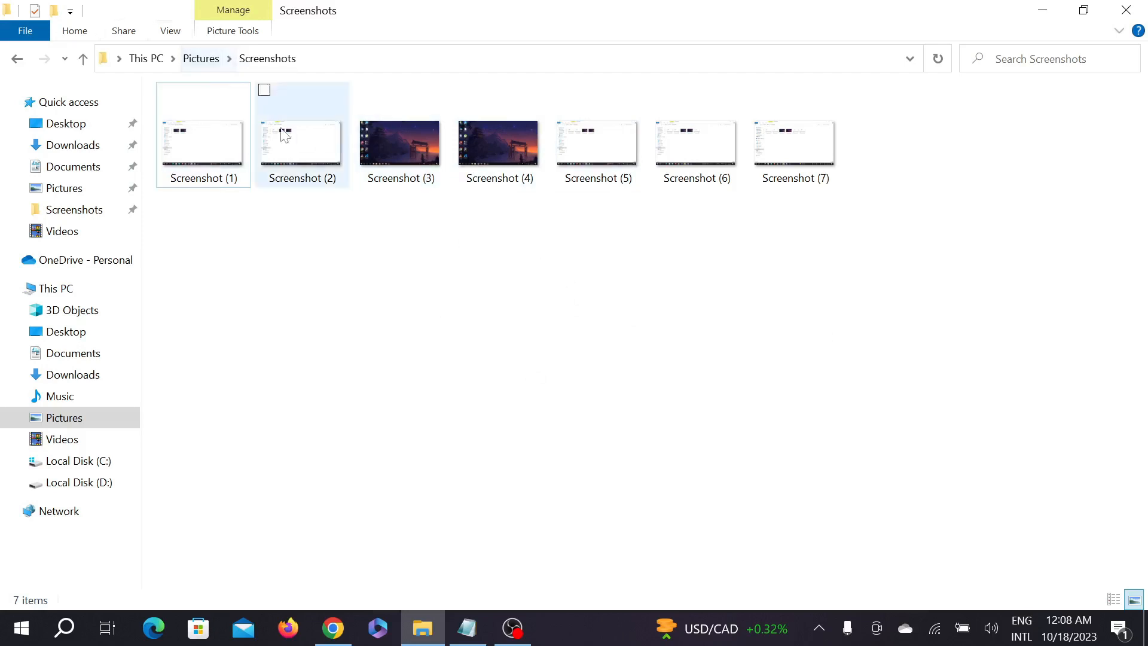
click(480, 213)
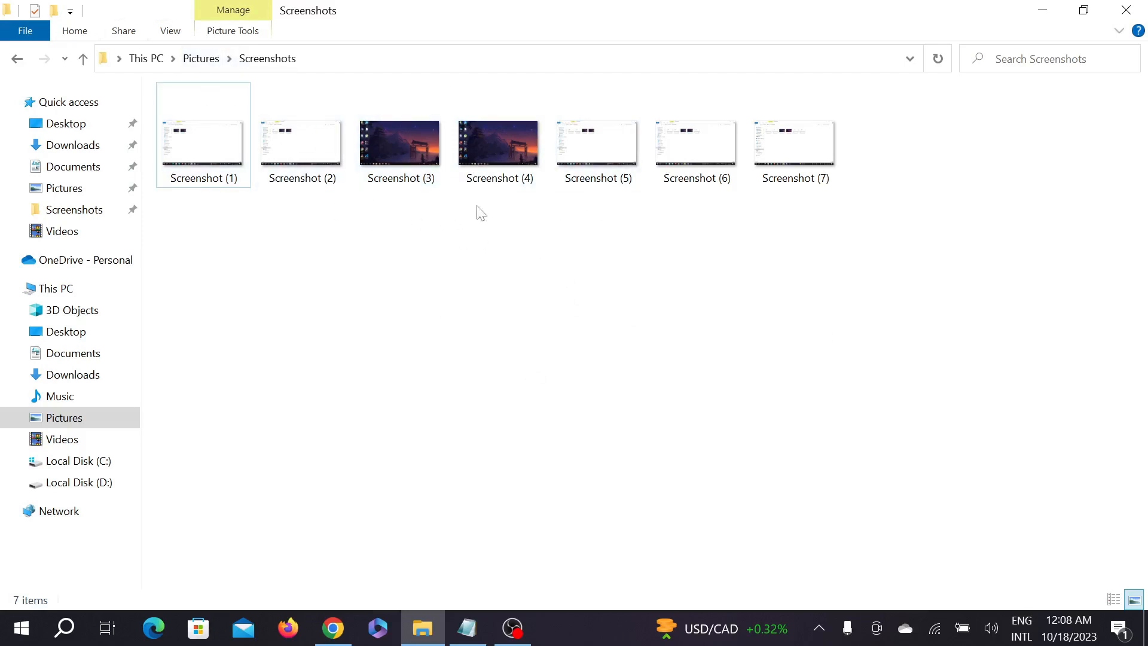
mouse_move(700, 226)
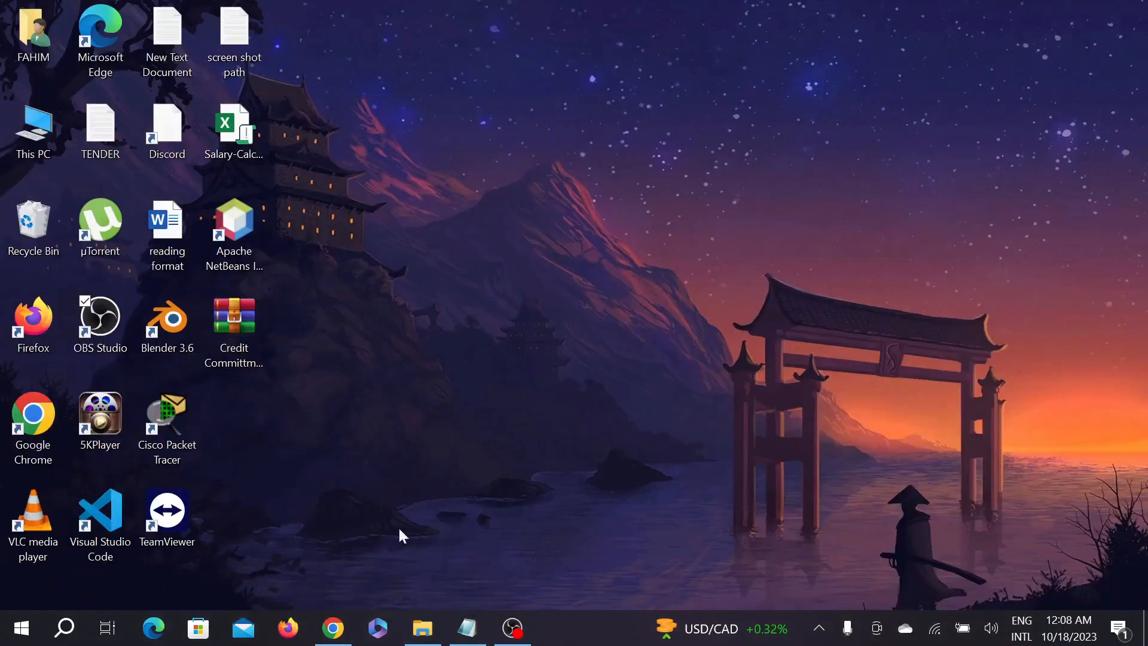
click(63, 628)
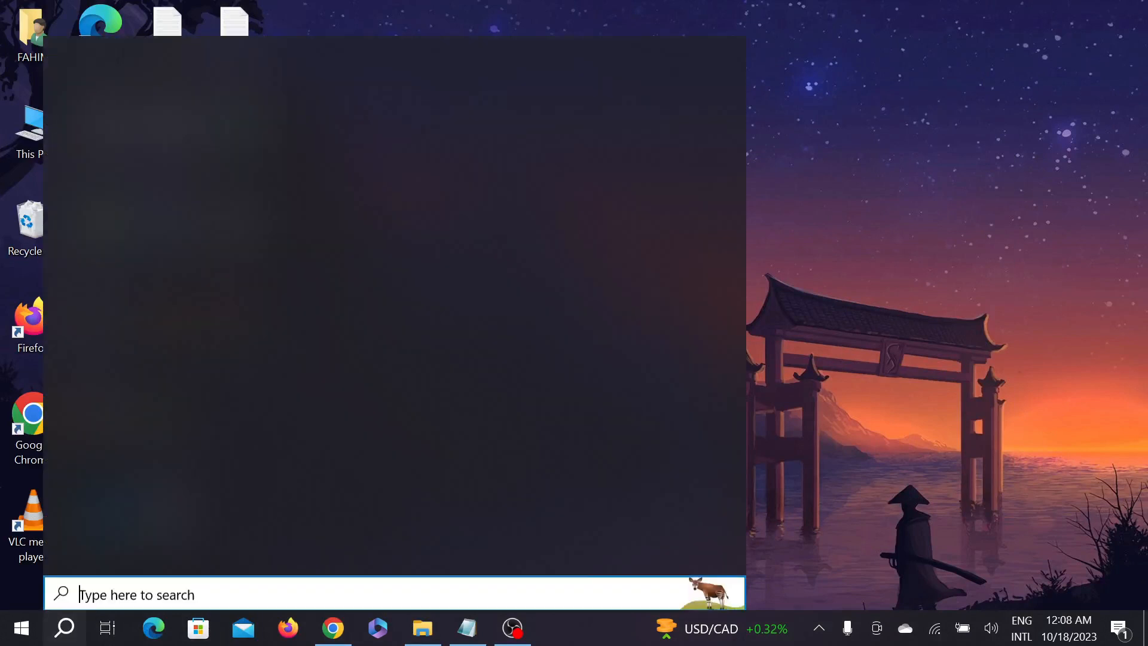
text(r)
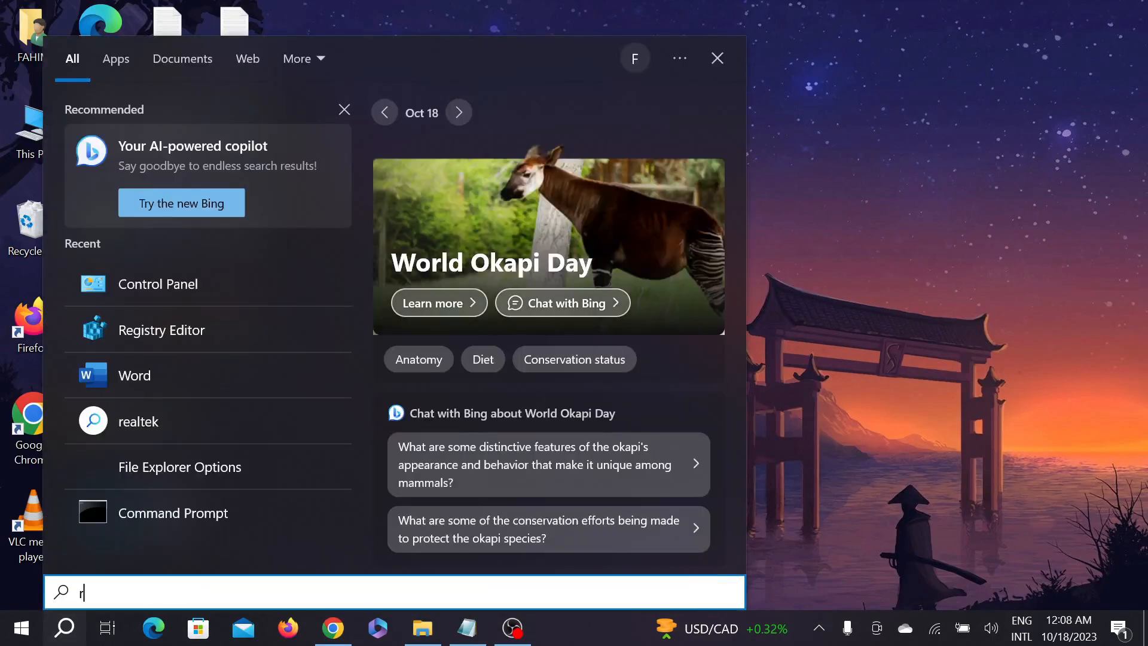
text(e)
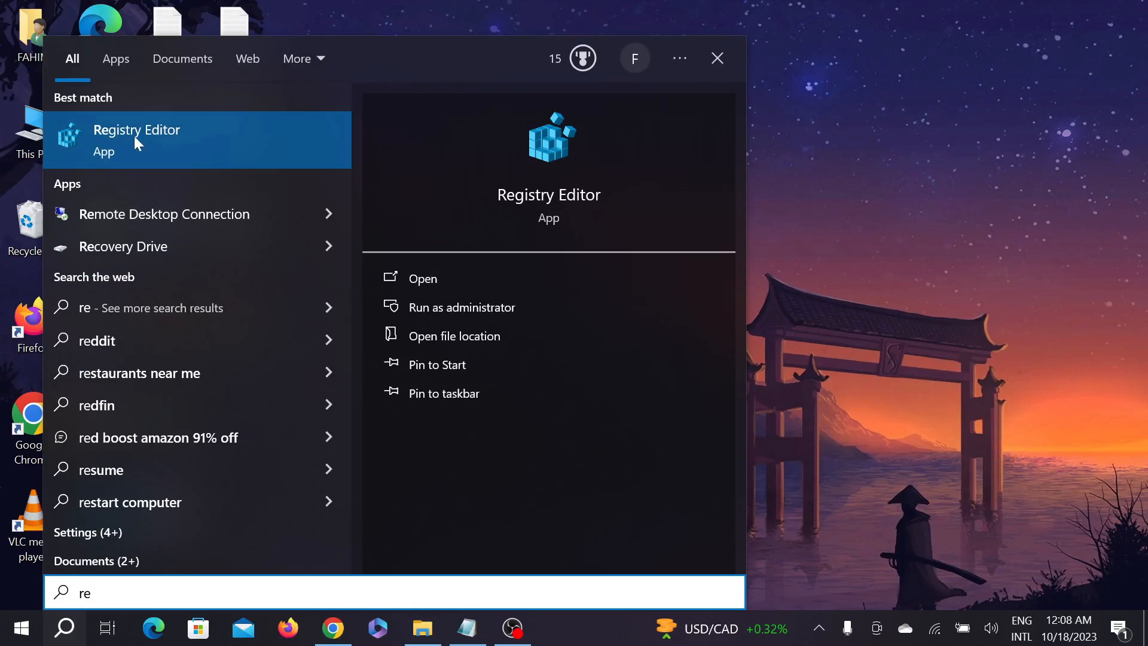
right_click(137, 139)
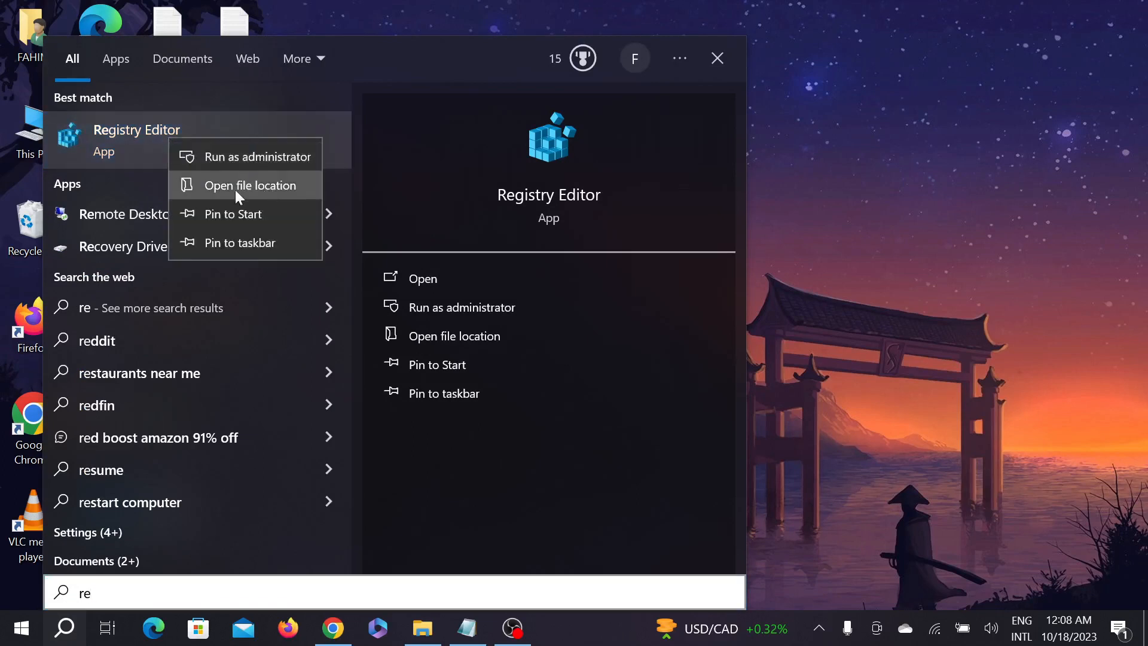
mouse_move(256, 155)
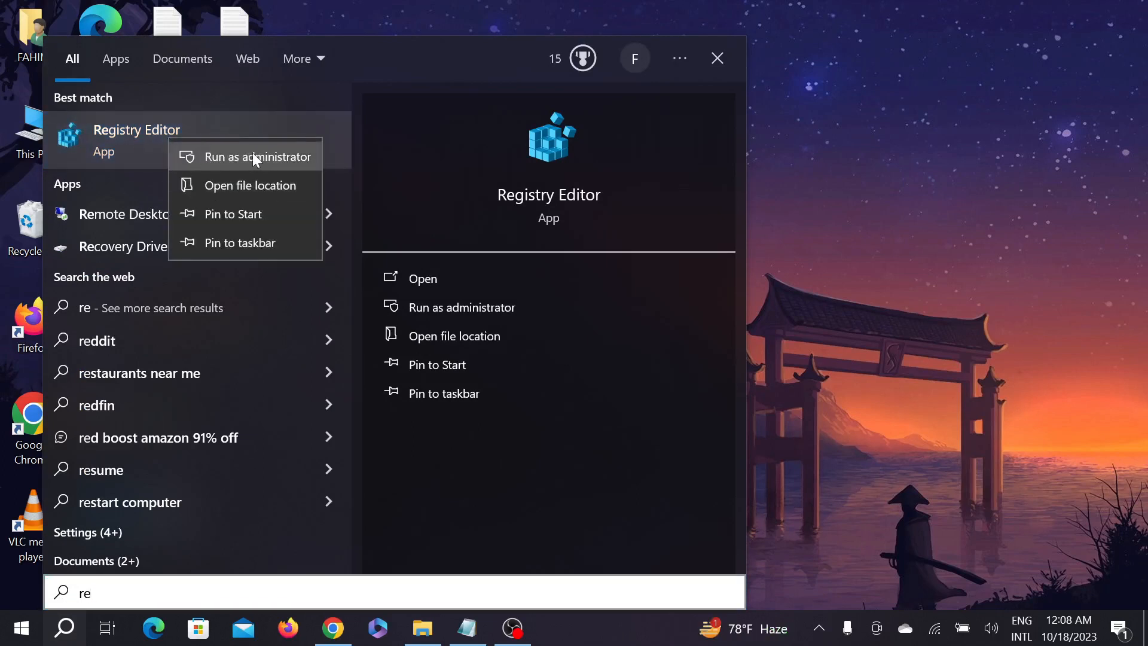
click(257, 156)
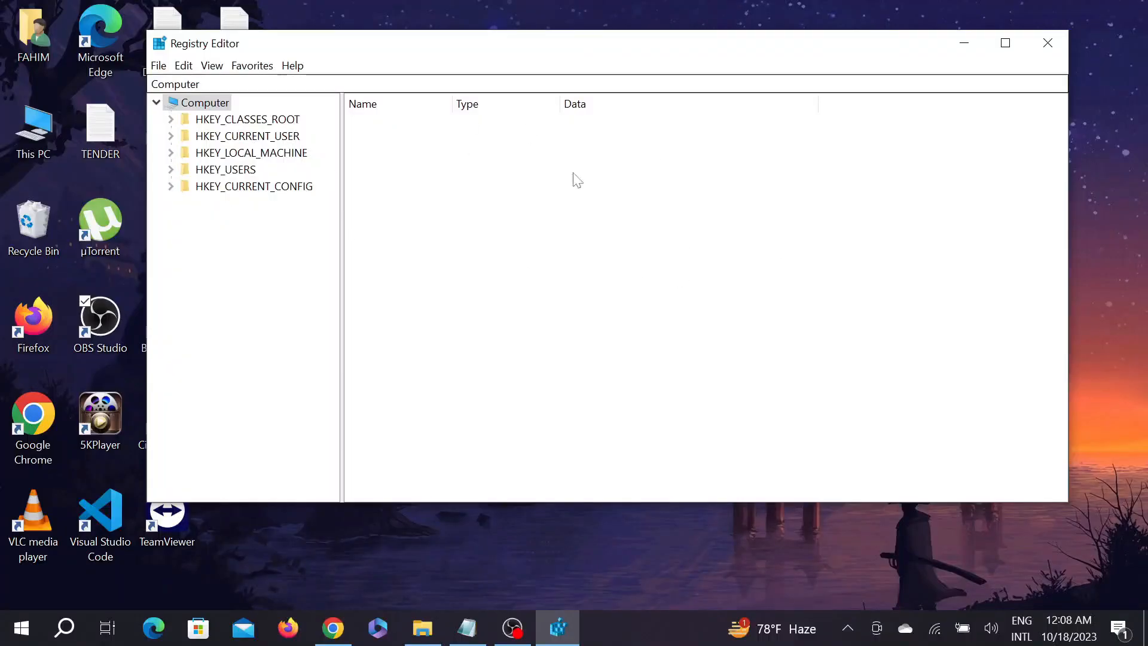
- Navigate to HKEY_CURRENT_USER\Software\Microsoft\Windows\CurrentVersion\Explorer\User Shell Folders
click(466, 628)
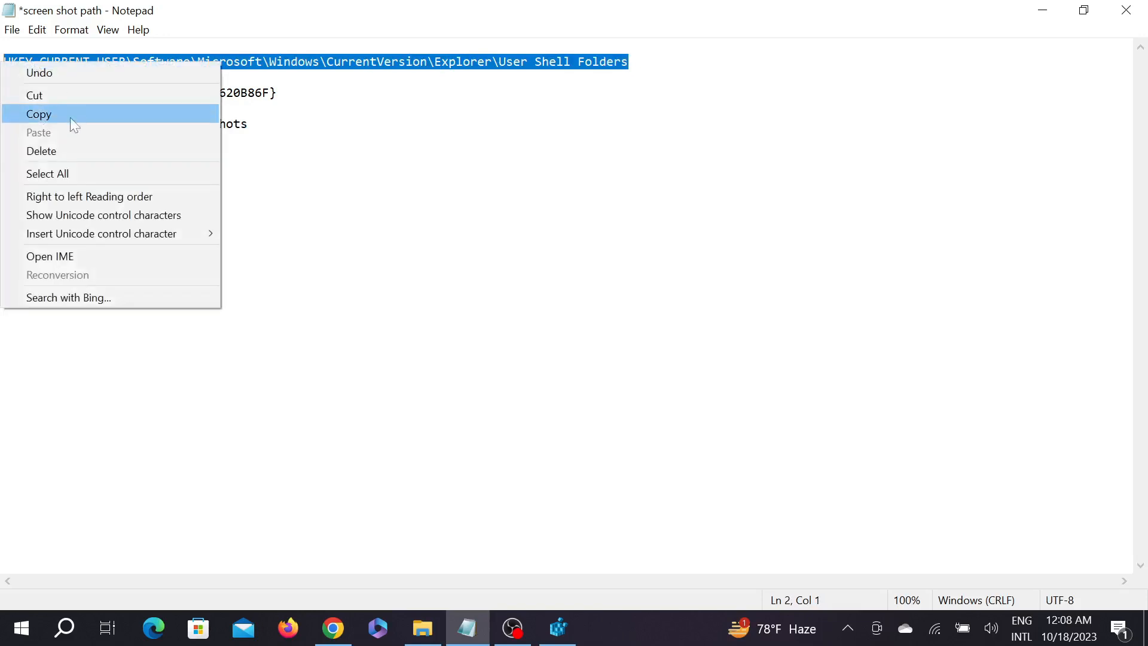
mouse_move(82, 117)
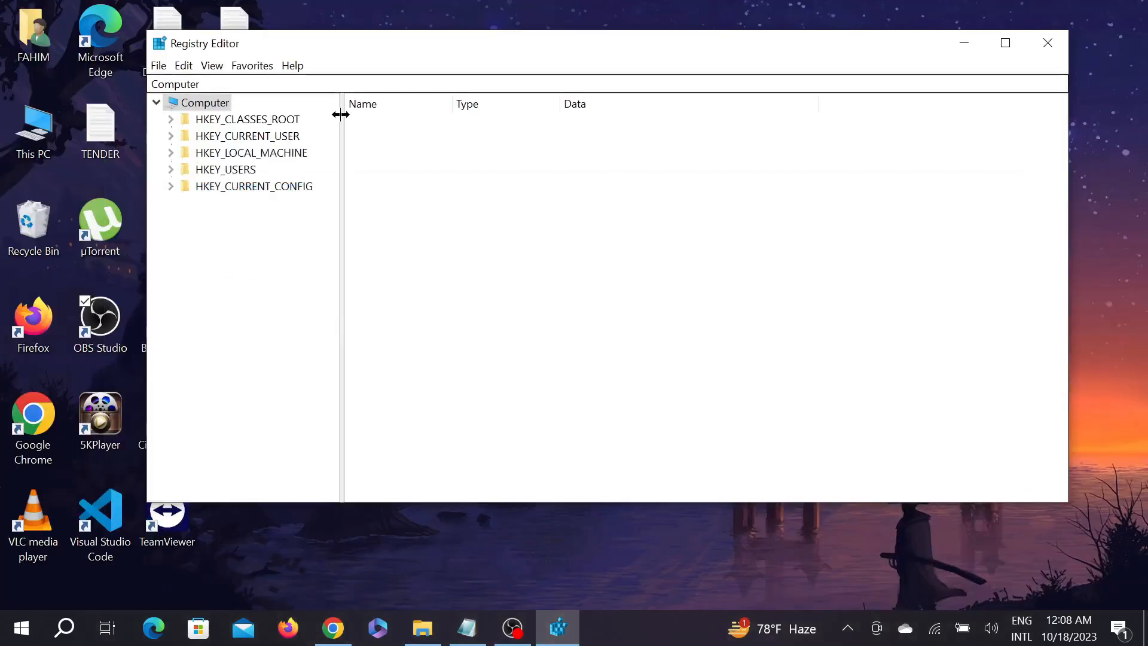
click(176, 84)
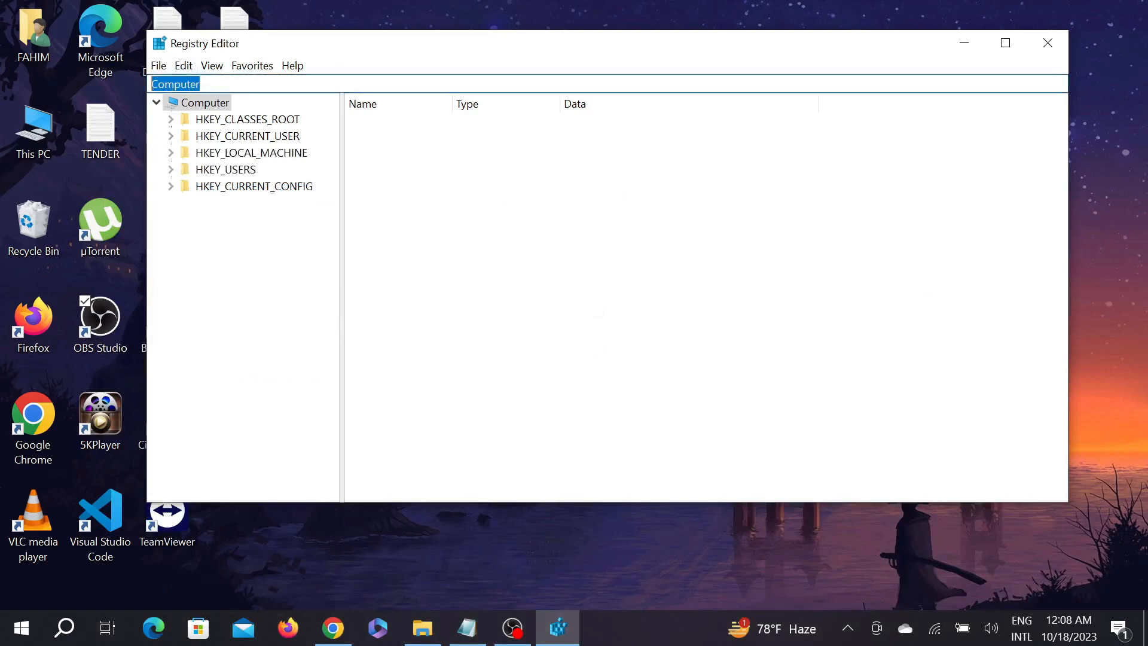
text(HKEY_CURRENT_USER\Software\Microsoft\Windows\CurrentVersion\Explorer\User Shell Folders)
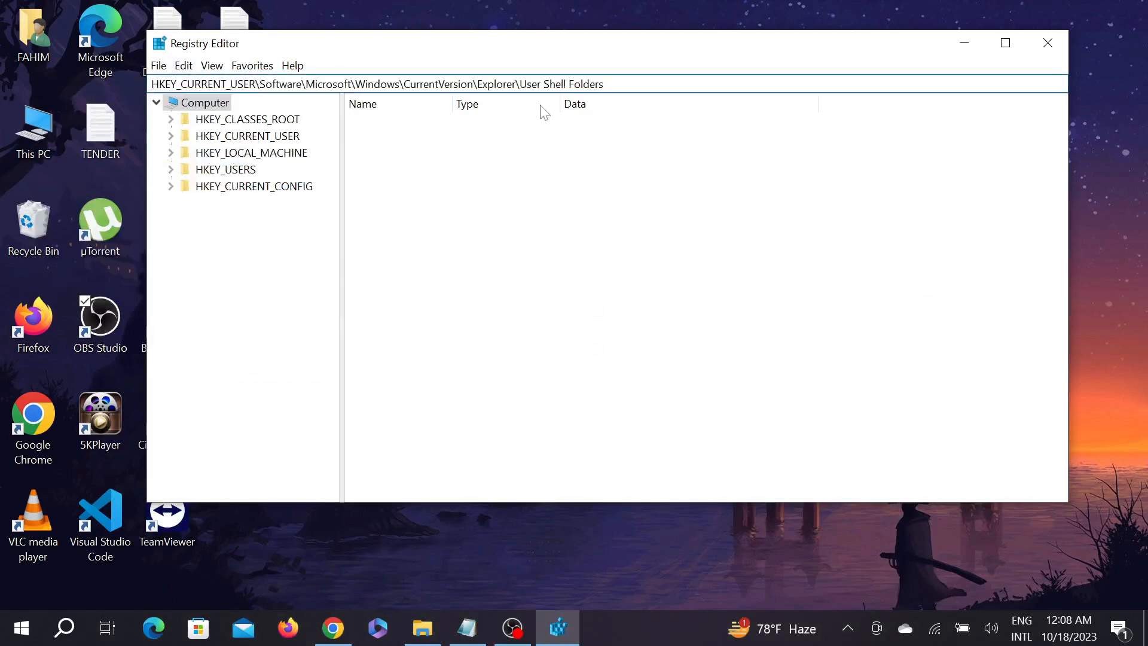
click(262, 470)
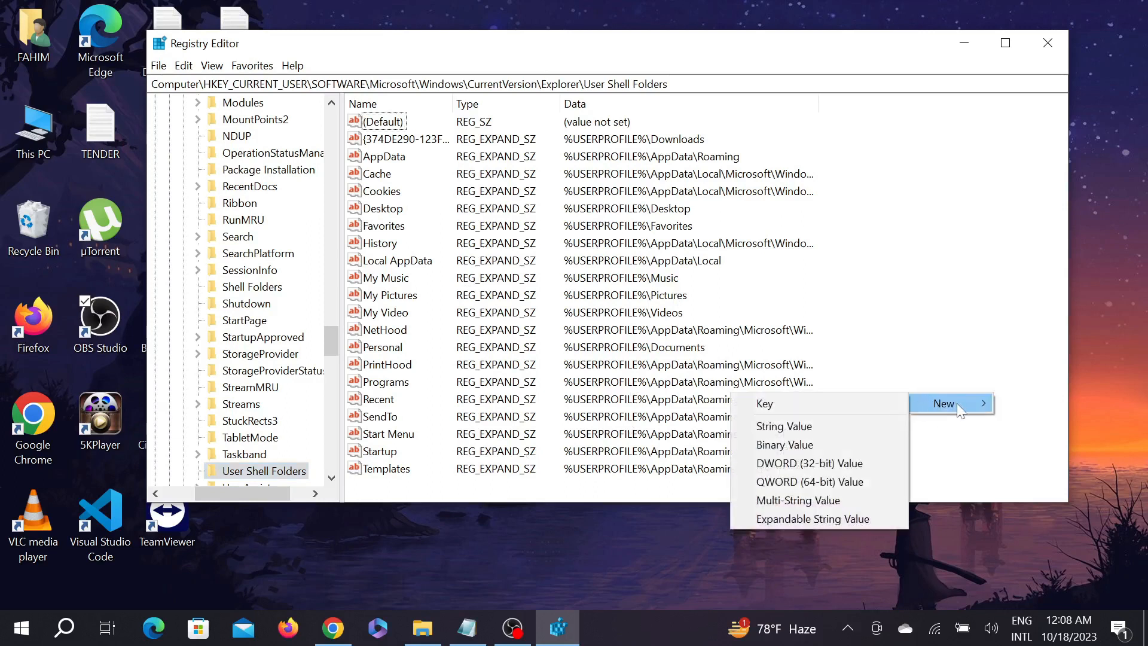
mouse_move(783, 425)
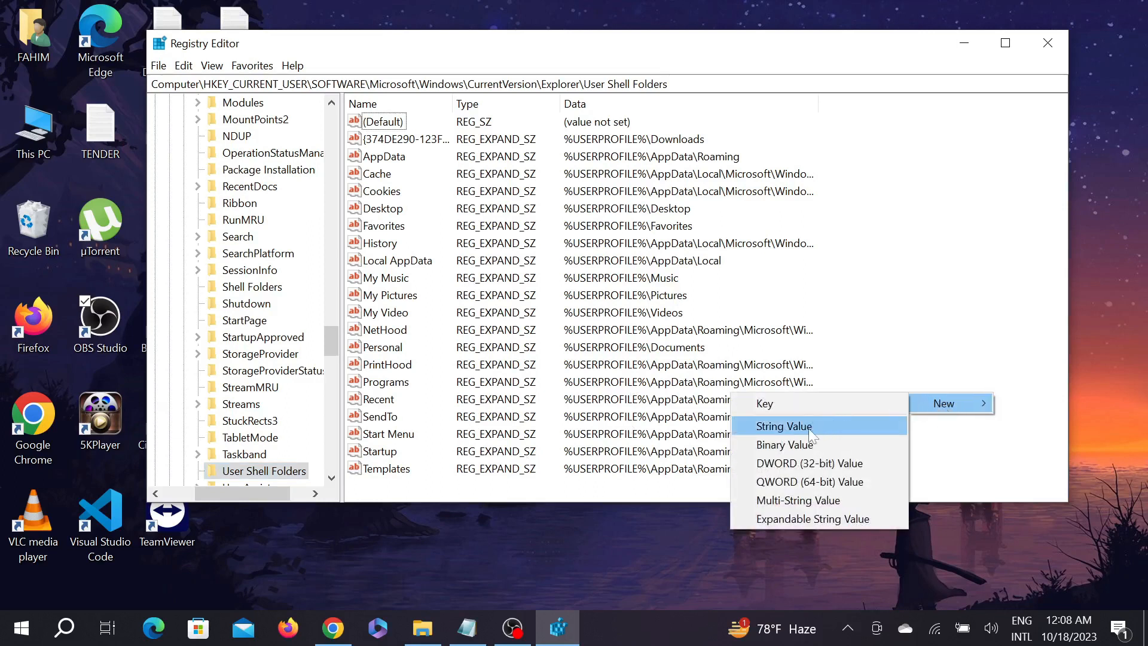
- Create a new string value in User Shell Folders and return to the notes with the GUID
click(785, 426)
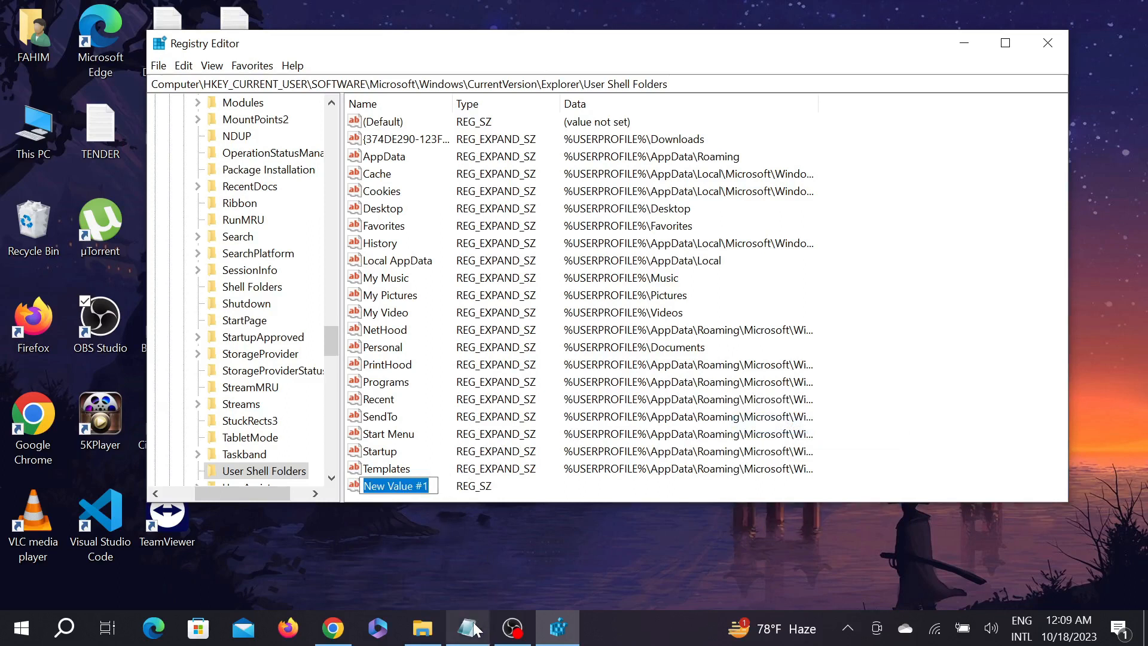
click(467, 628)
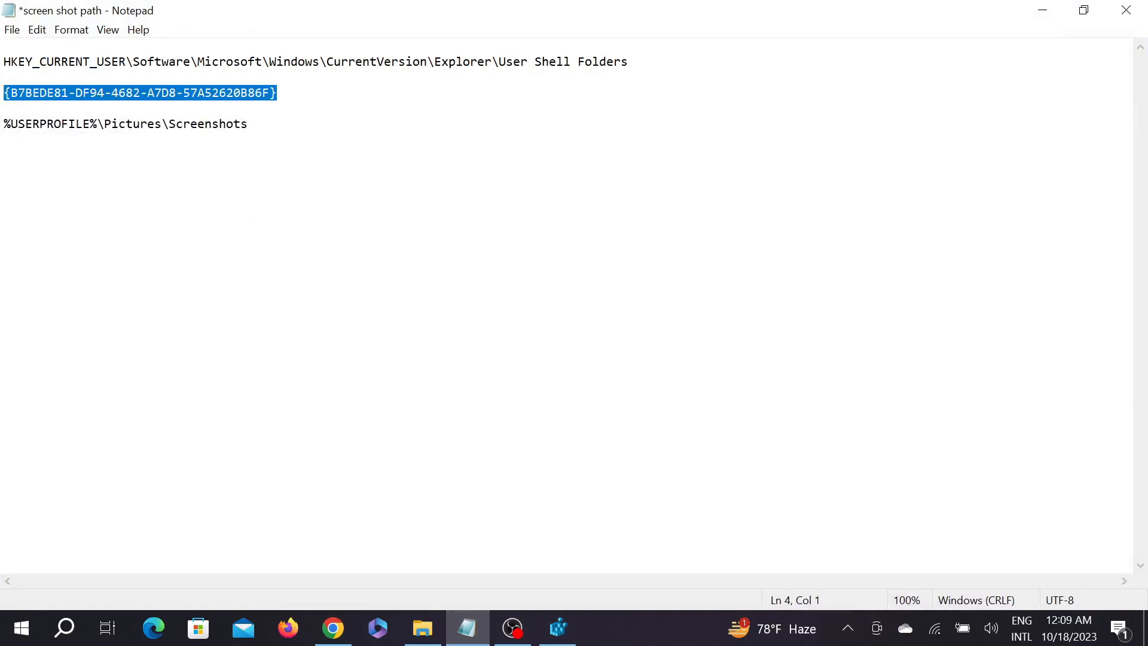
- Rename New Value #1 to {B7BEDE81-DF94-4682-A7D8-57A52620B86F} and begin editing its data
right_click(139, 92)
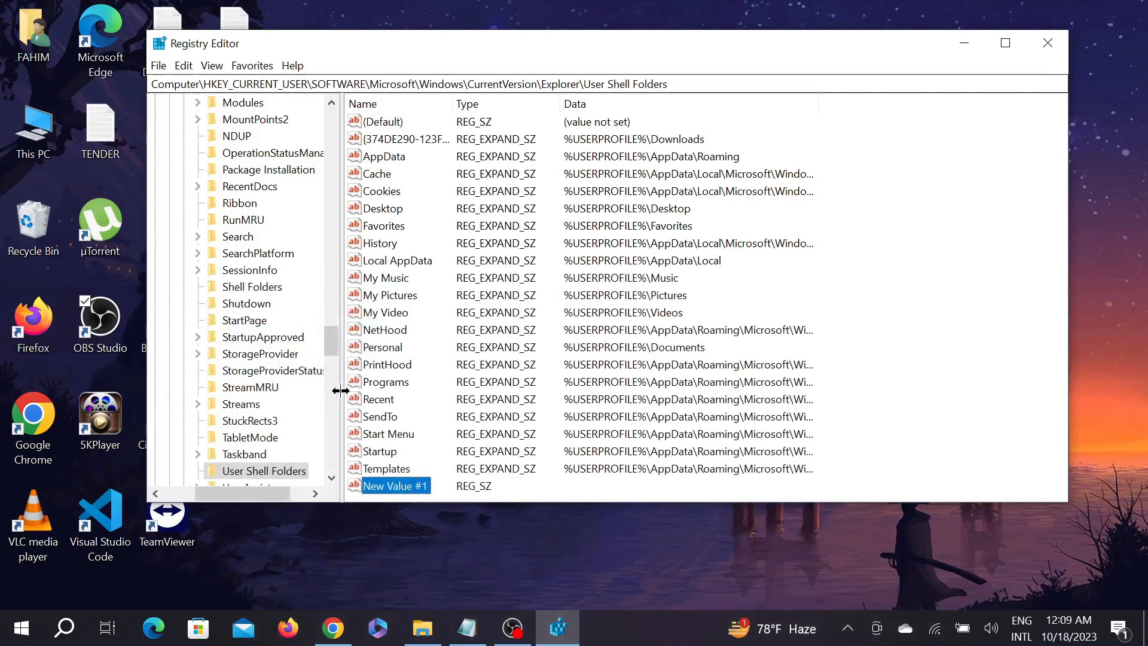
right_click(393, 485)
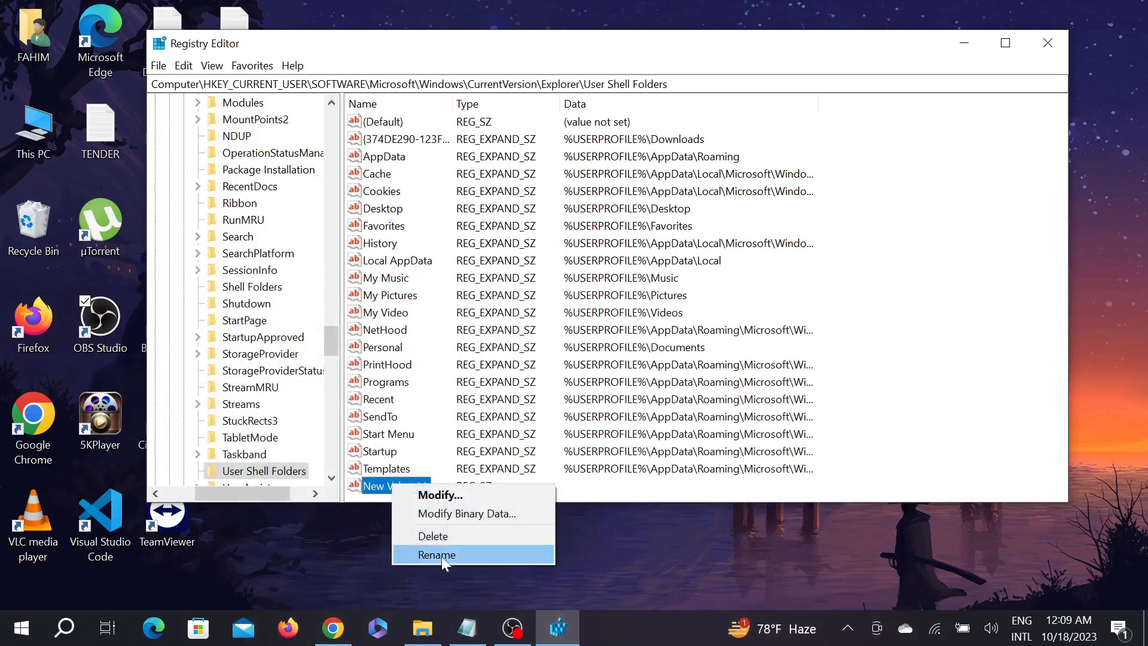
click(437, 554)
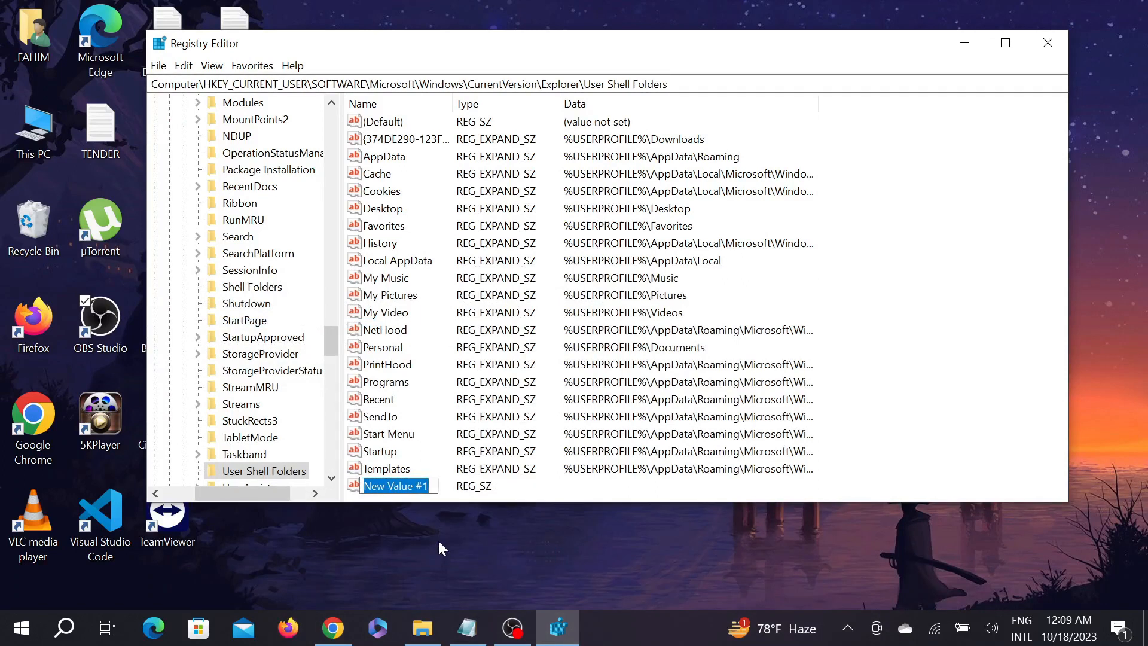
text({B7BEDE81-DF94-4682-A7D8-57A52620B86F})
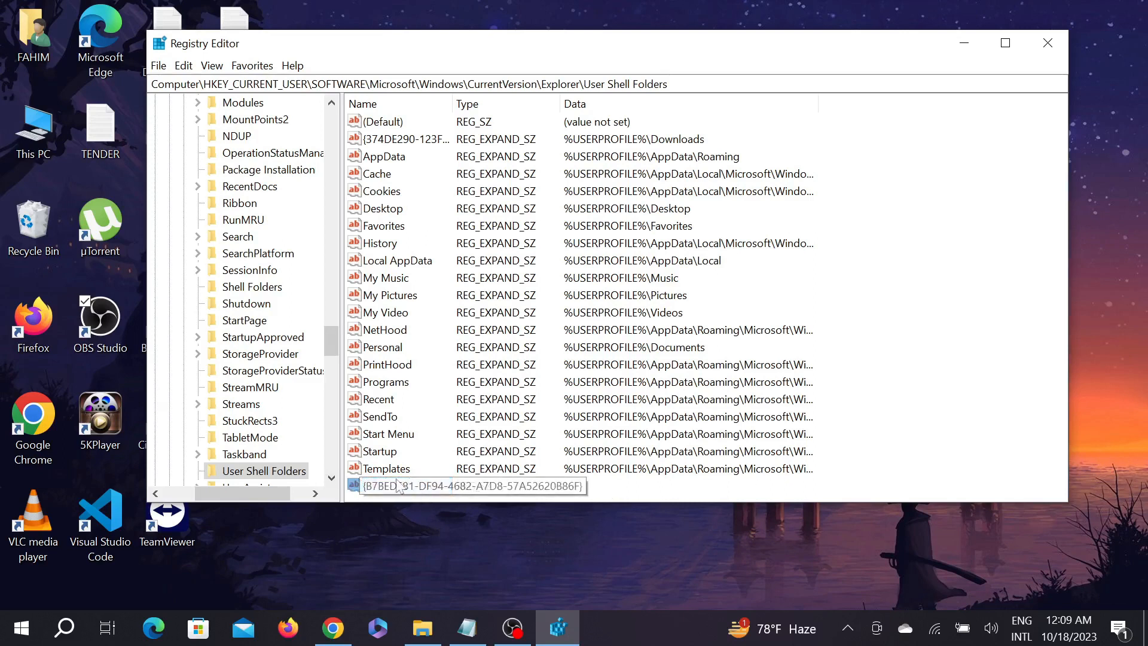
double_click(469, 485)
text(%USERPROFILE%\Pictures\Screenshots)
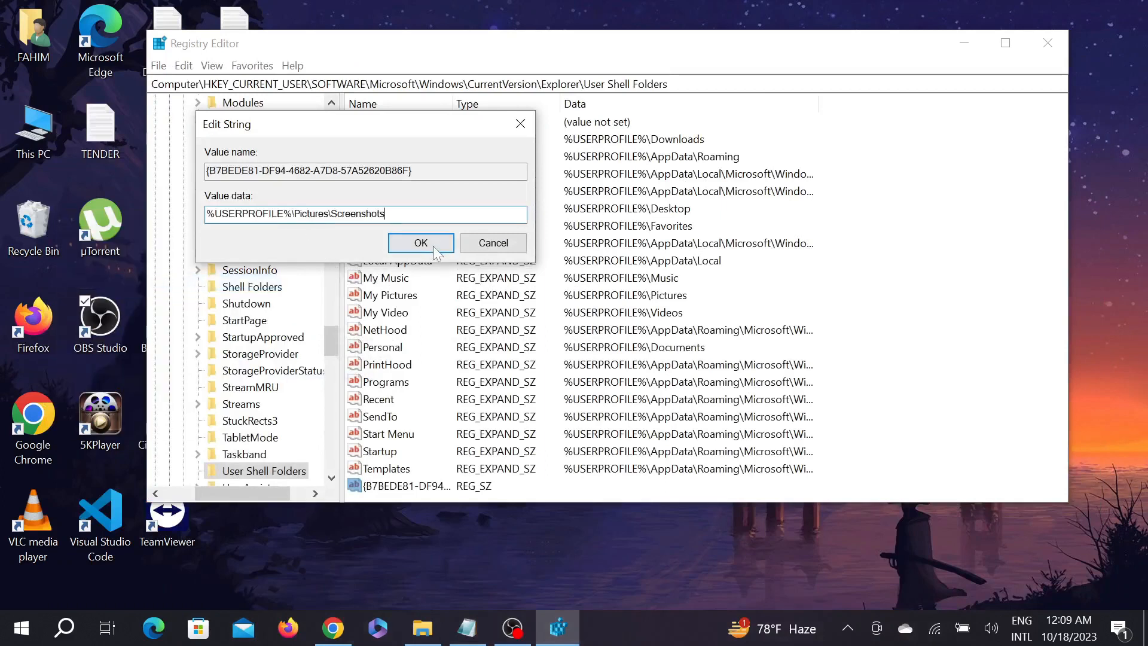
- Save %USERPROFILE%\Pictures\Screenshots as the value's data
click(419, 243)
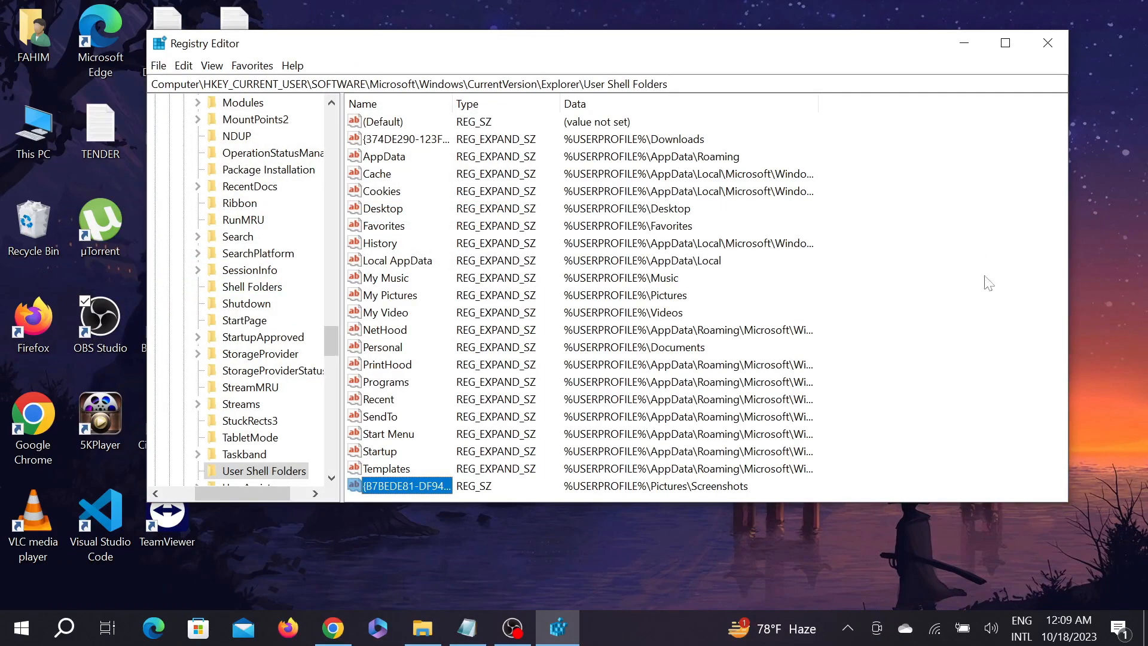
mouse_move(960, 302)
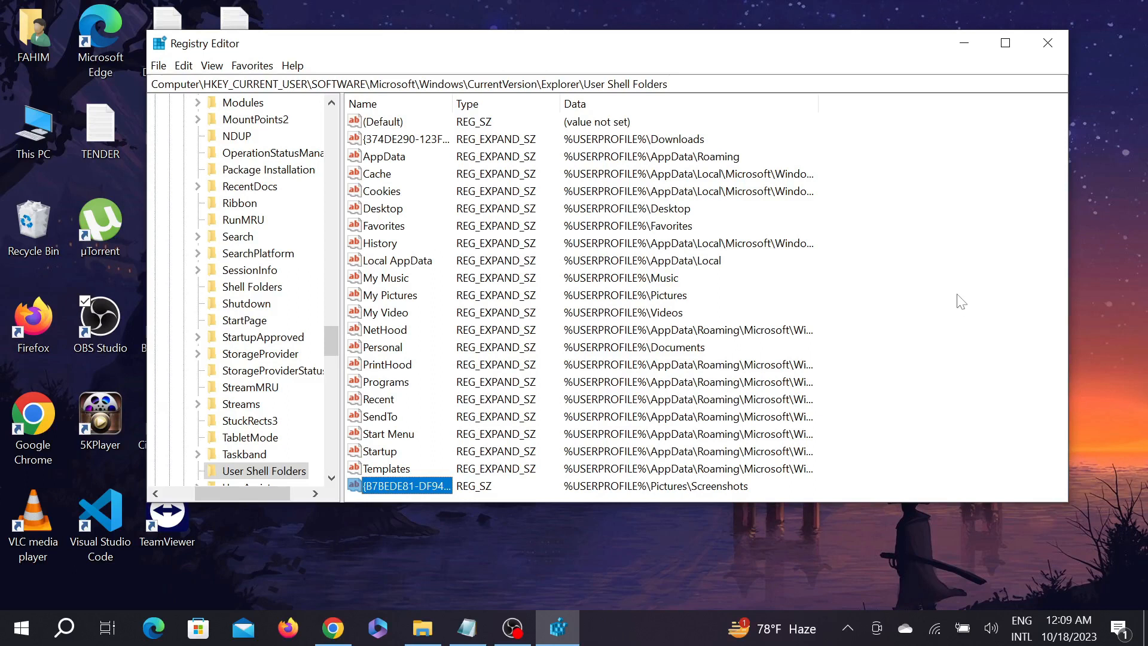
mouse_move(980, 318)
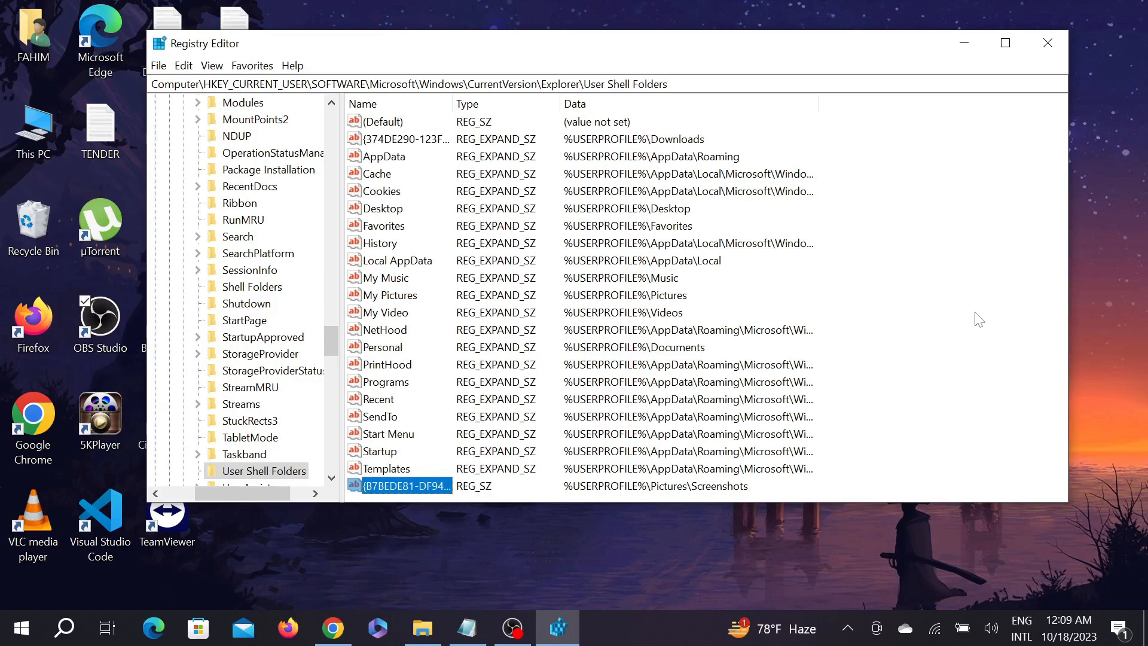
mouse_move(983, 325)
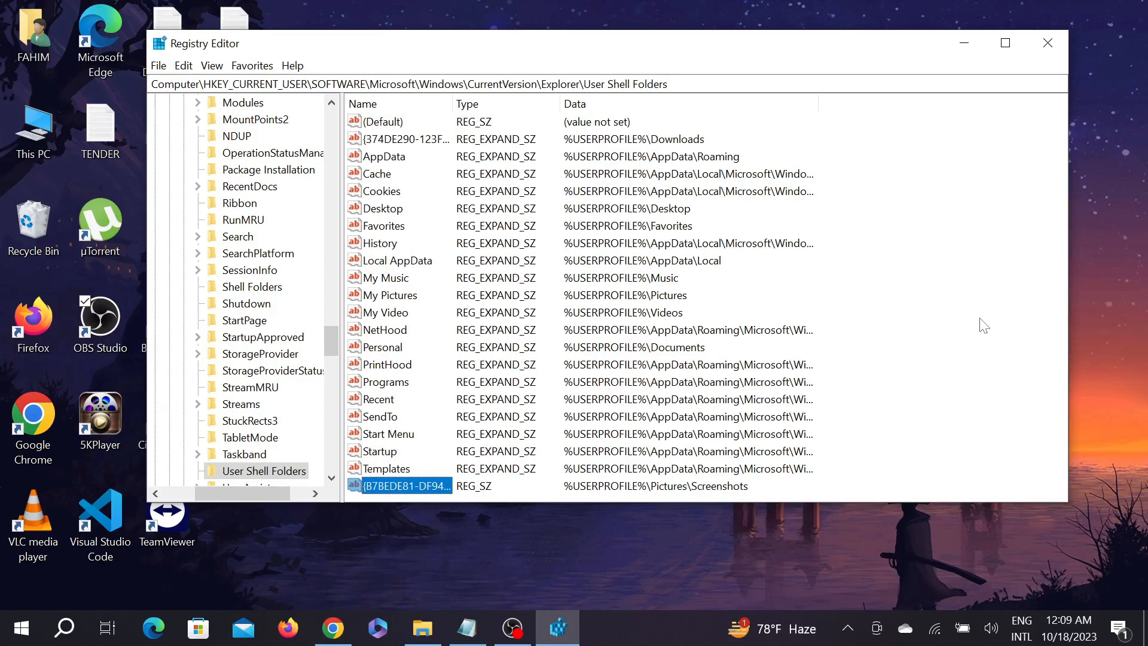
mouse_move(836, 343)
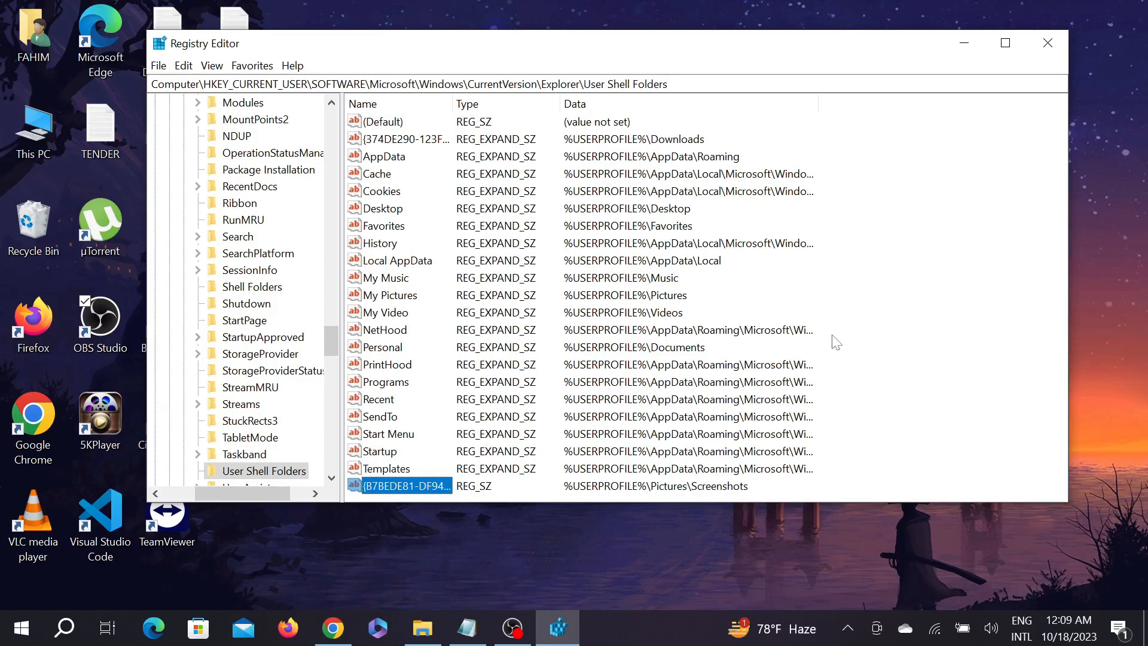
mouse_move(849, 320)
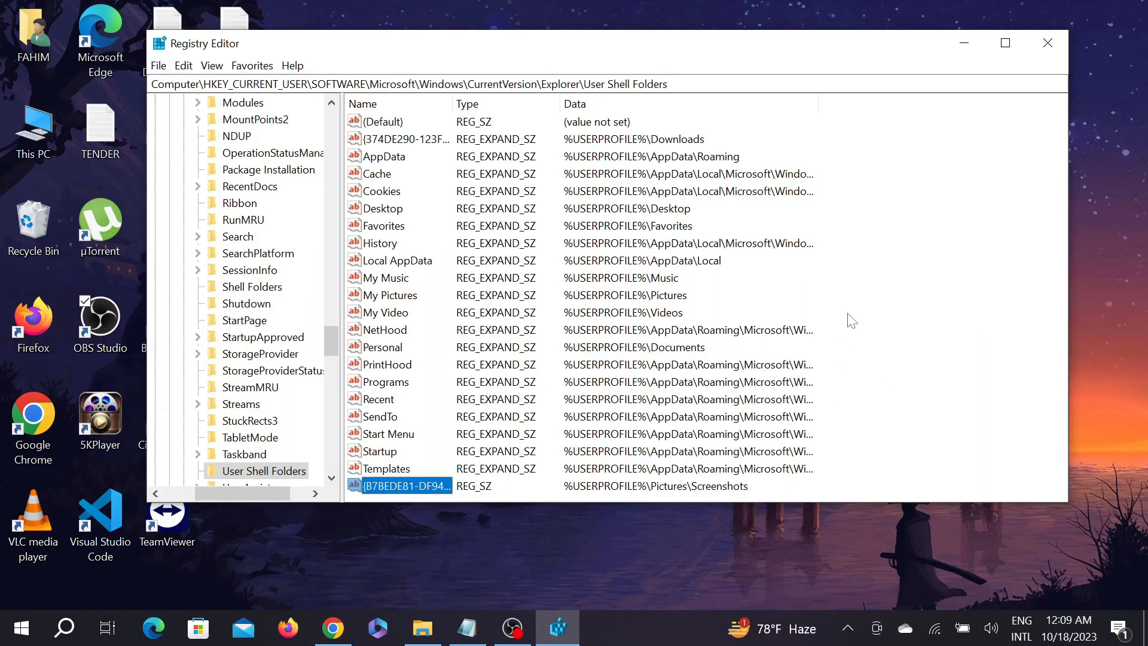
mouse_move(814, 270)
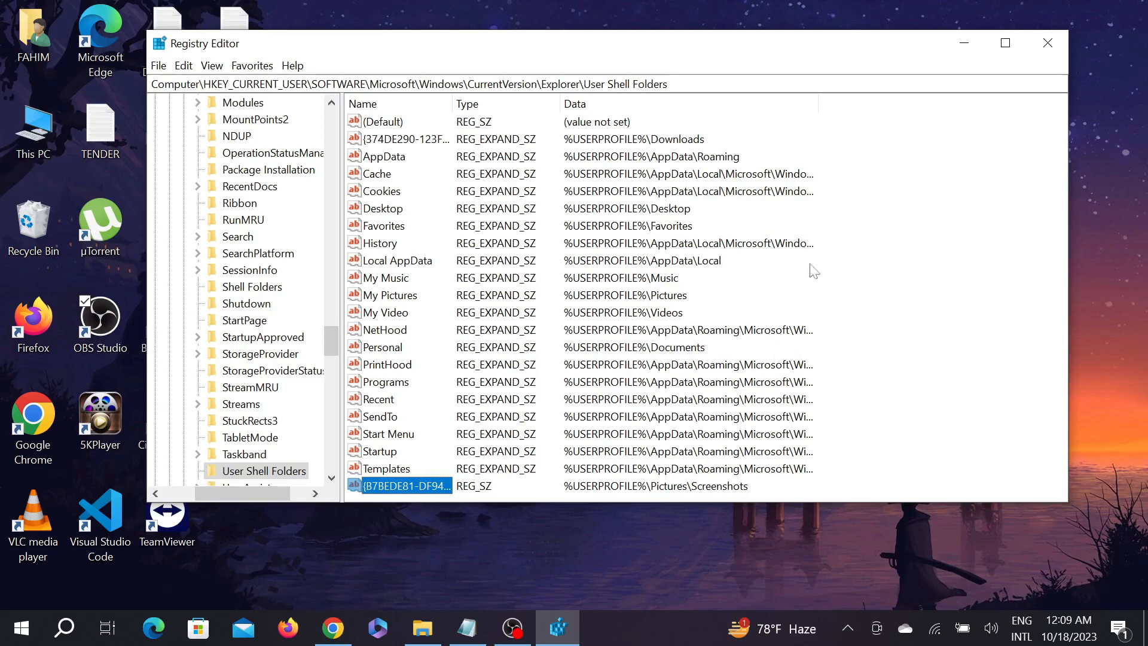
mouse_move(833, 410)
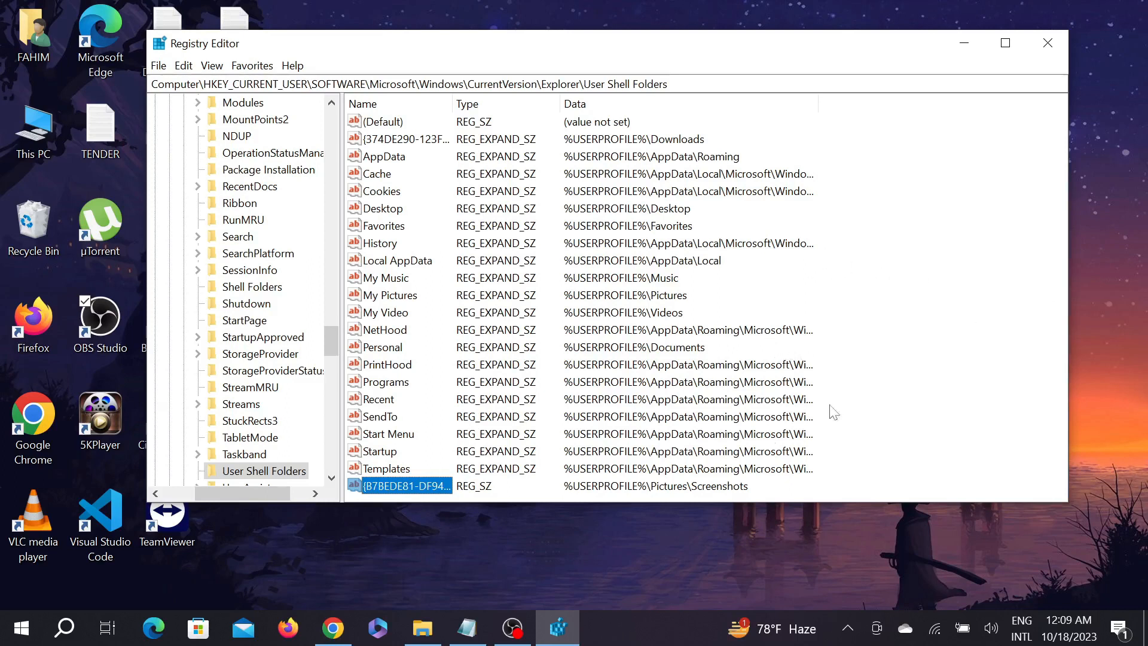